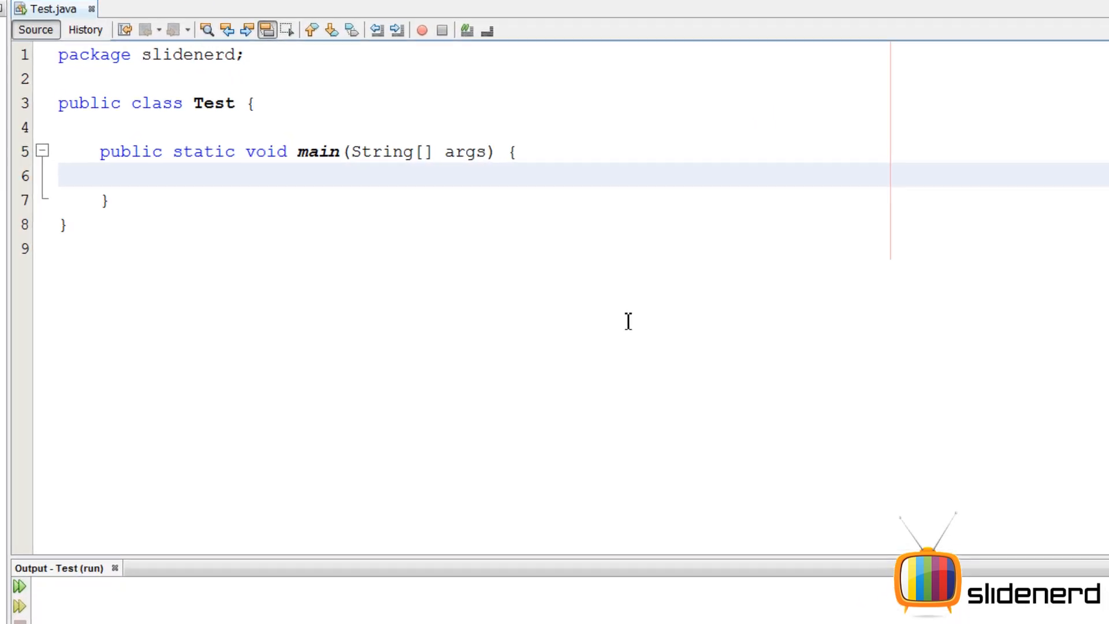
# Declare int no = 0b1110 as a binary literal inside main.
pyautogui.write('int')
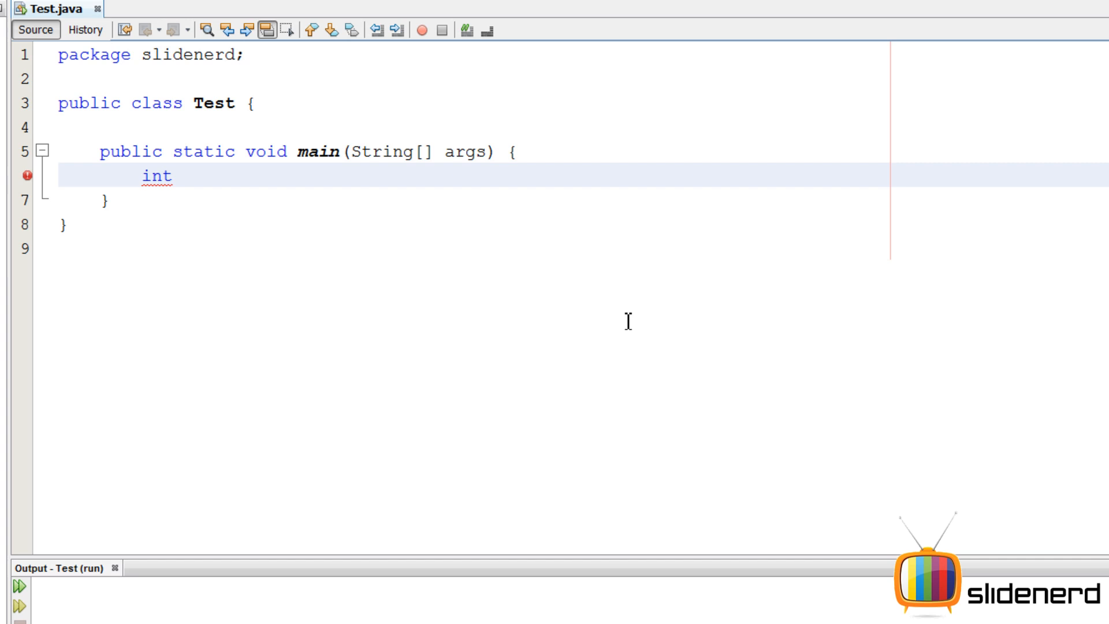
pyautogui.write('no=')
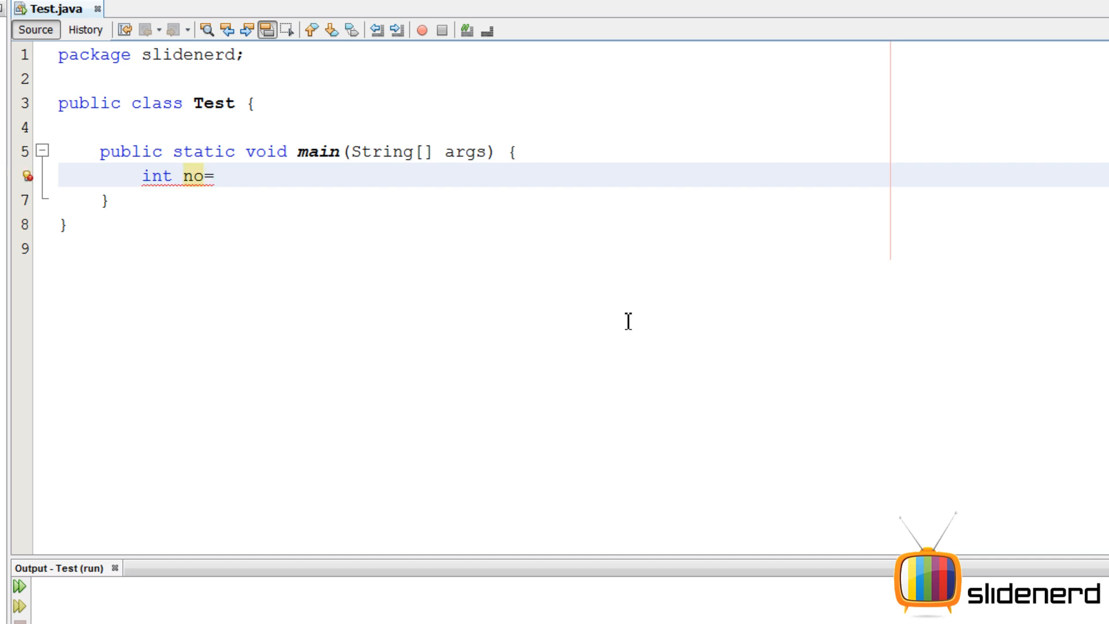
pyautogui.write('0b')
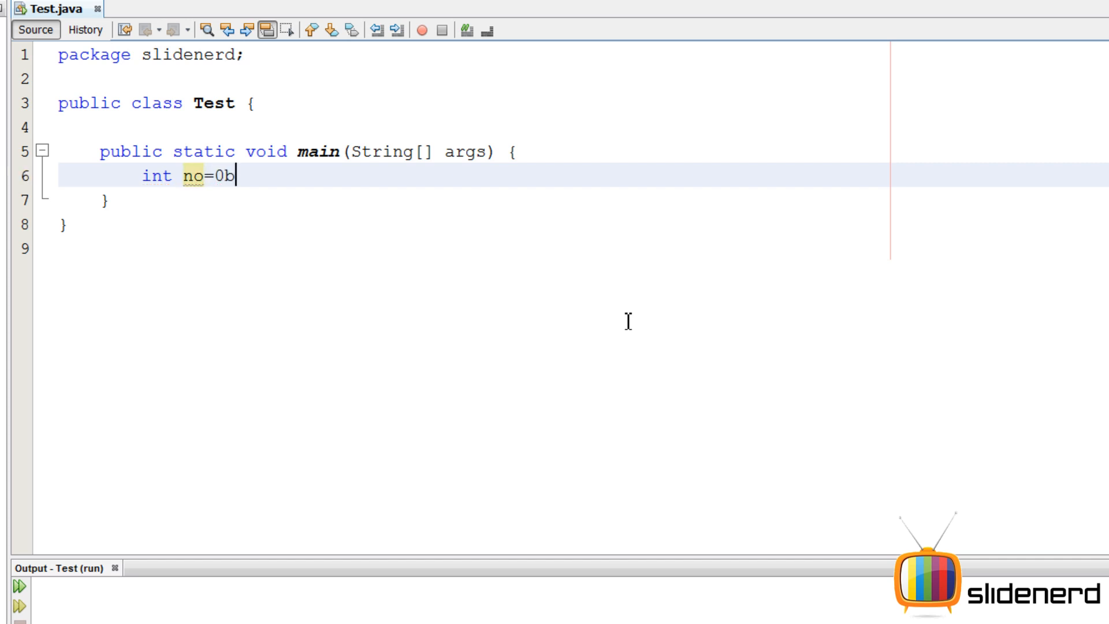
pyautogui.write('112')
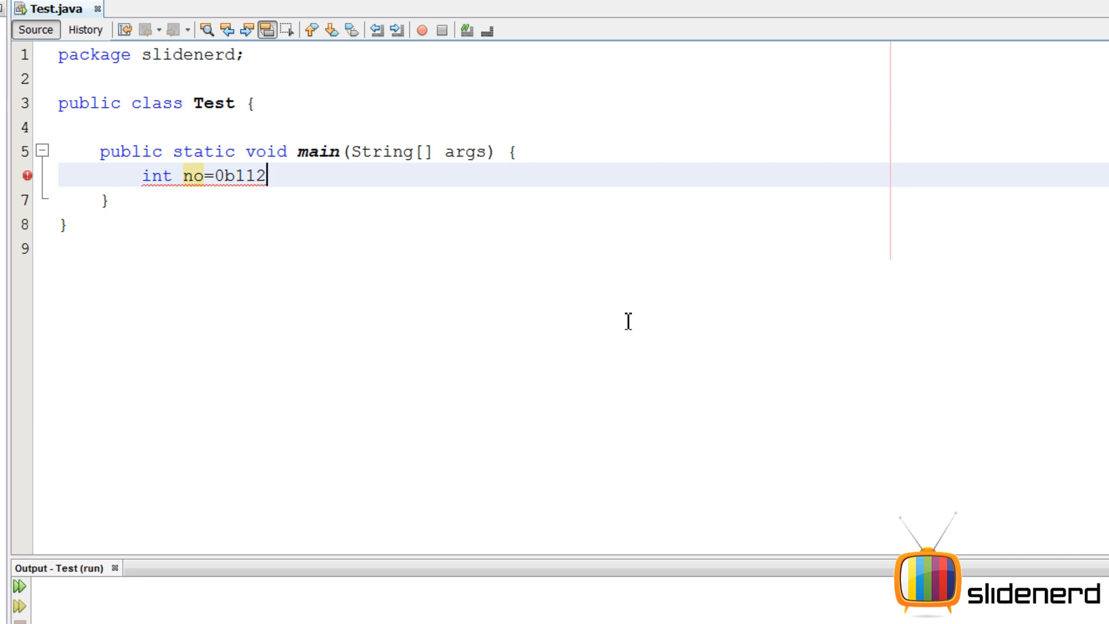
pyautogui.write('0;')
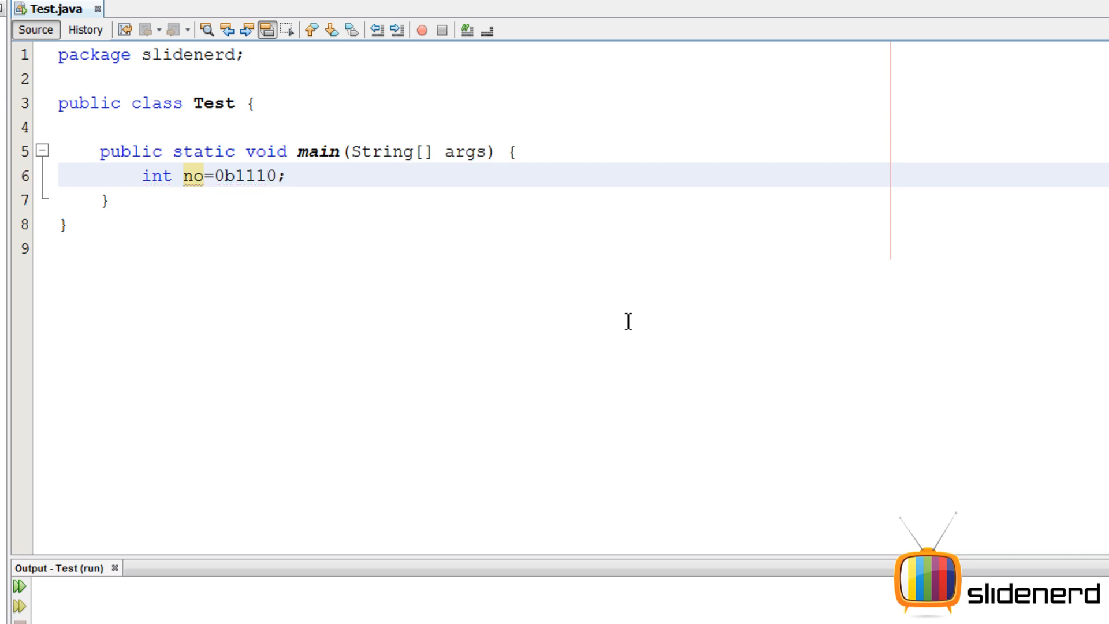
# Change a binary digit to 2 to show the compile error, then restore the literal.
pyautogui.click(287, 176)
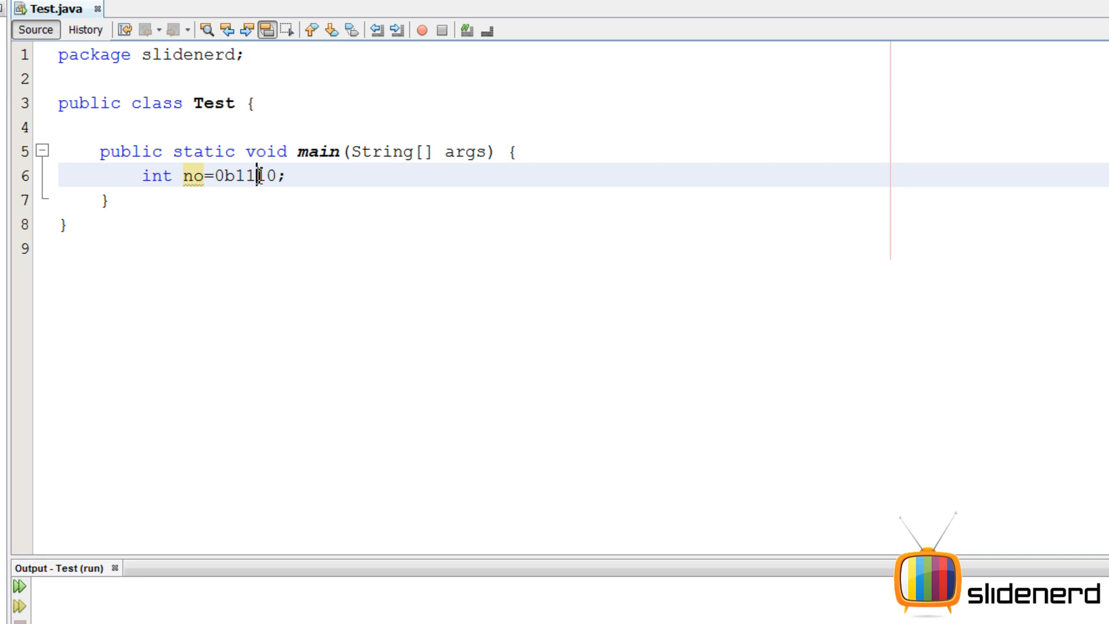
pyautogui.write('2')
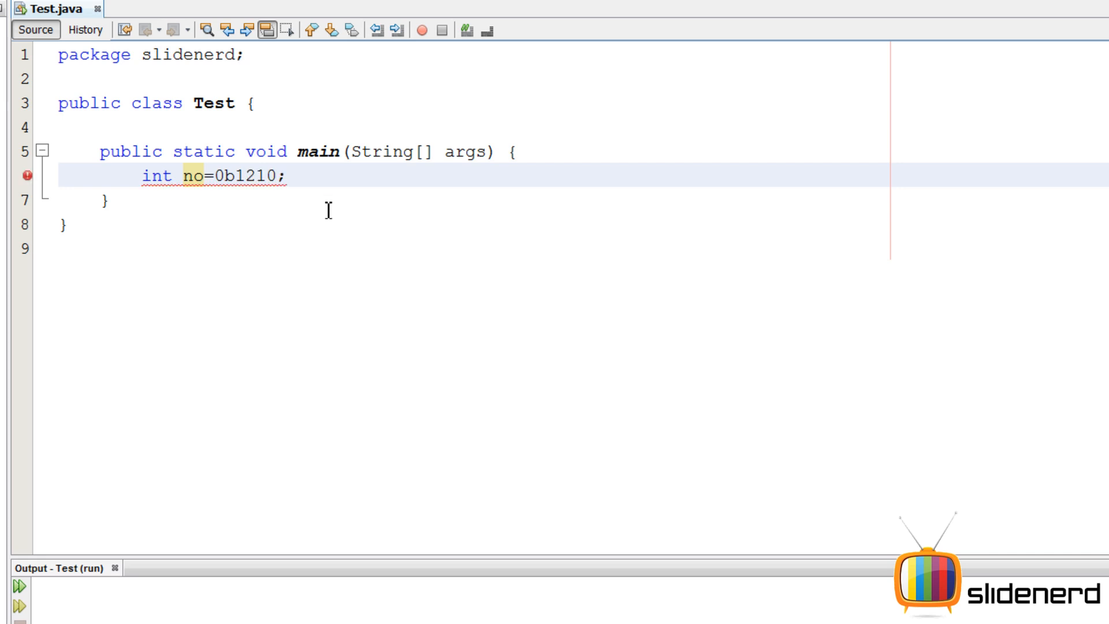
pyautogui.moveTo(256, 175)
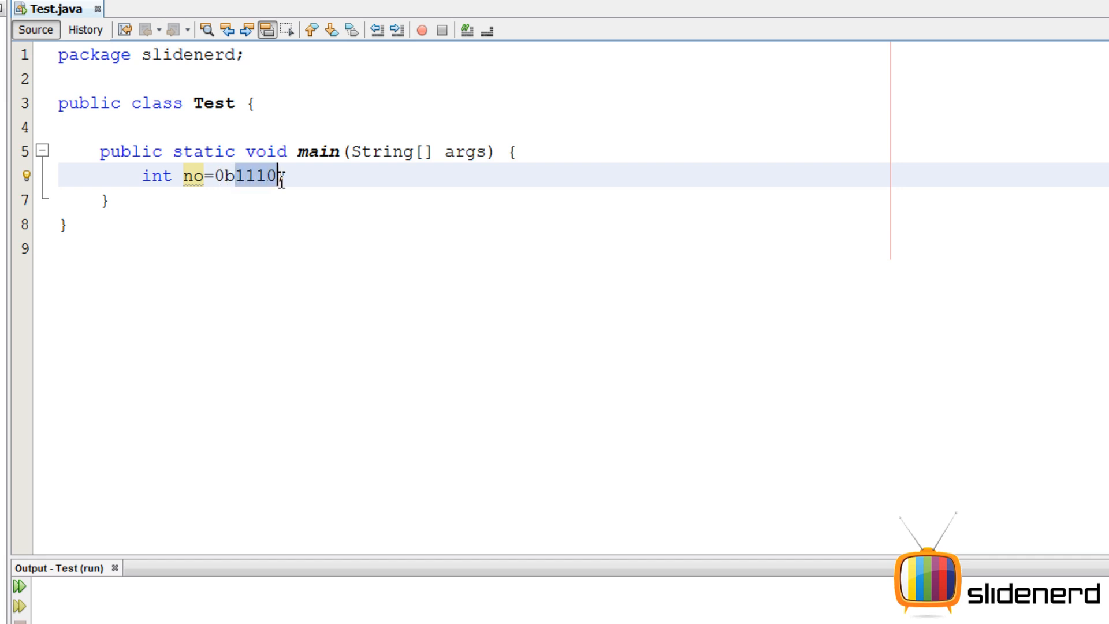
pyautogui.click(239, 176)
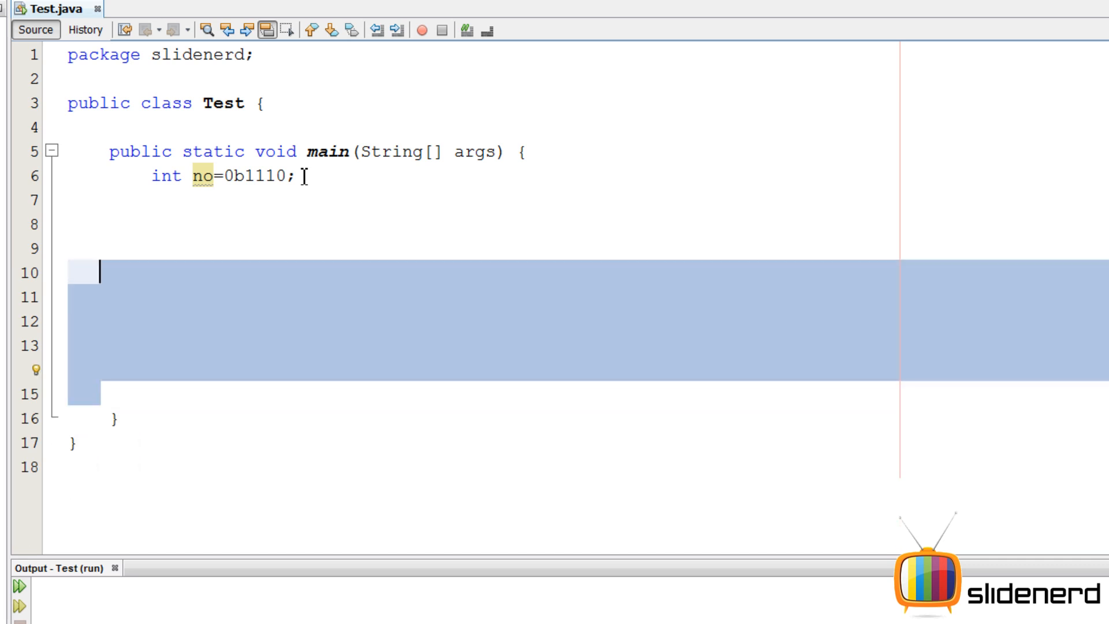
# Print no with System.out.println and run the file to show 14.
pyautogui.press('Delete')
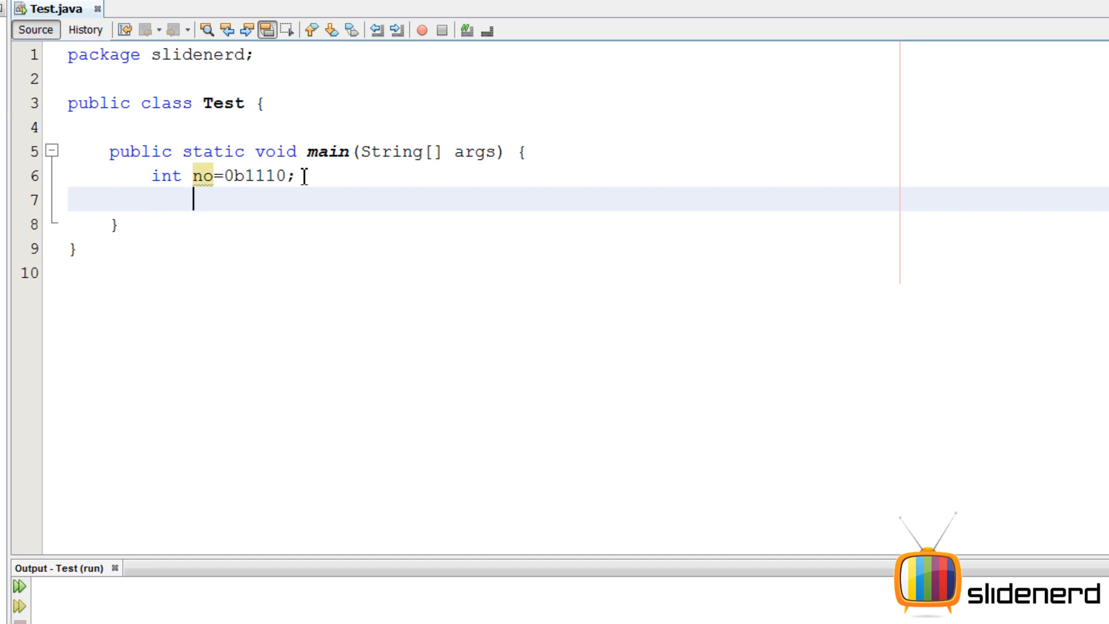
pyautogui.write('System.out')
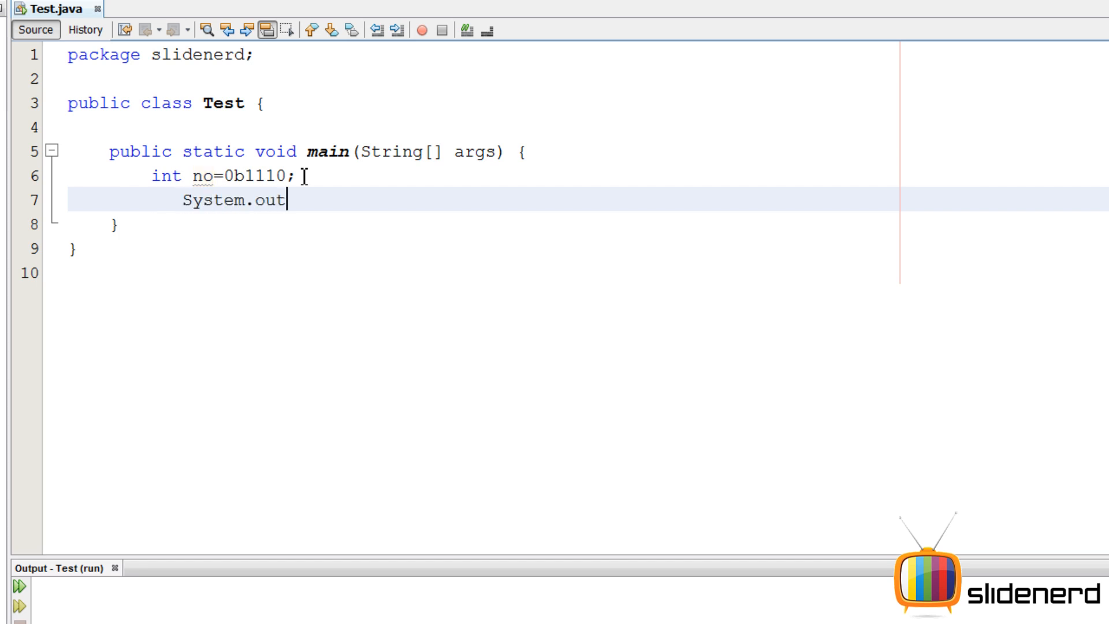
pyautogui.write('.println(no);')
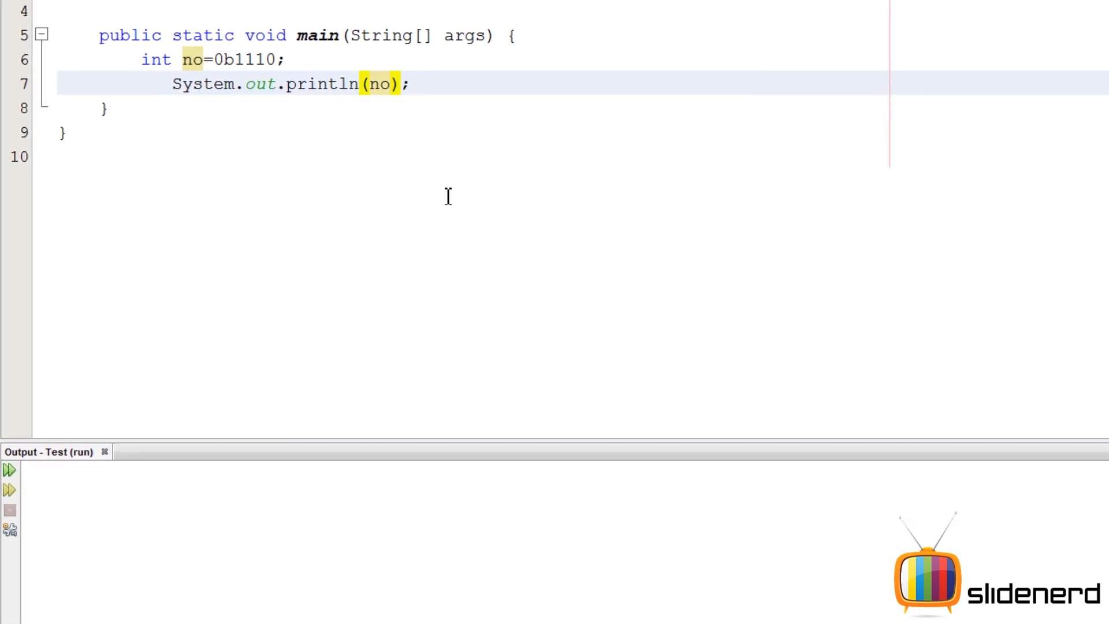
pyautogui.click(10, 470)
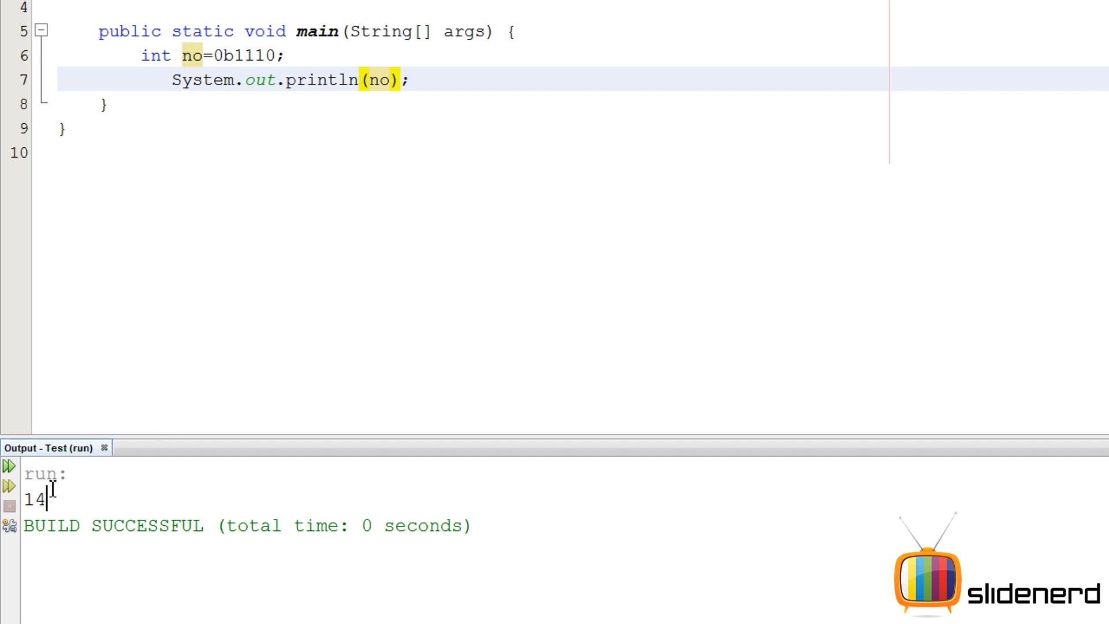
pyautogui.moveTo(414, 176)
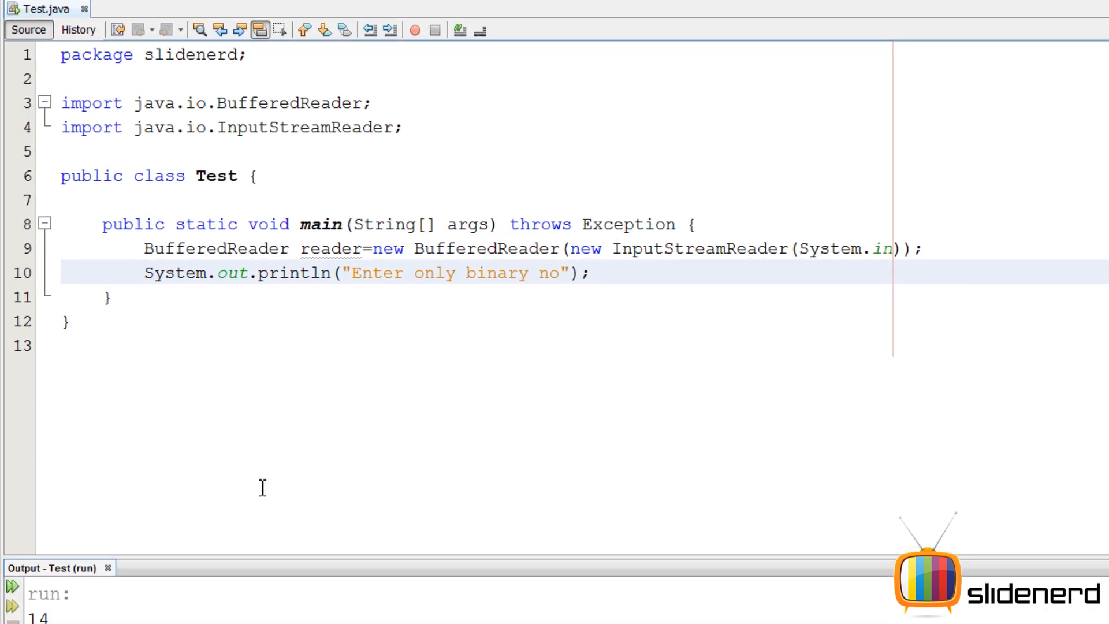
# Assign int no = Integer.parseInt(reader.readLine(), 2) at the end of main.
pyautogui.rightClick(42, 592)
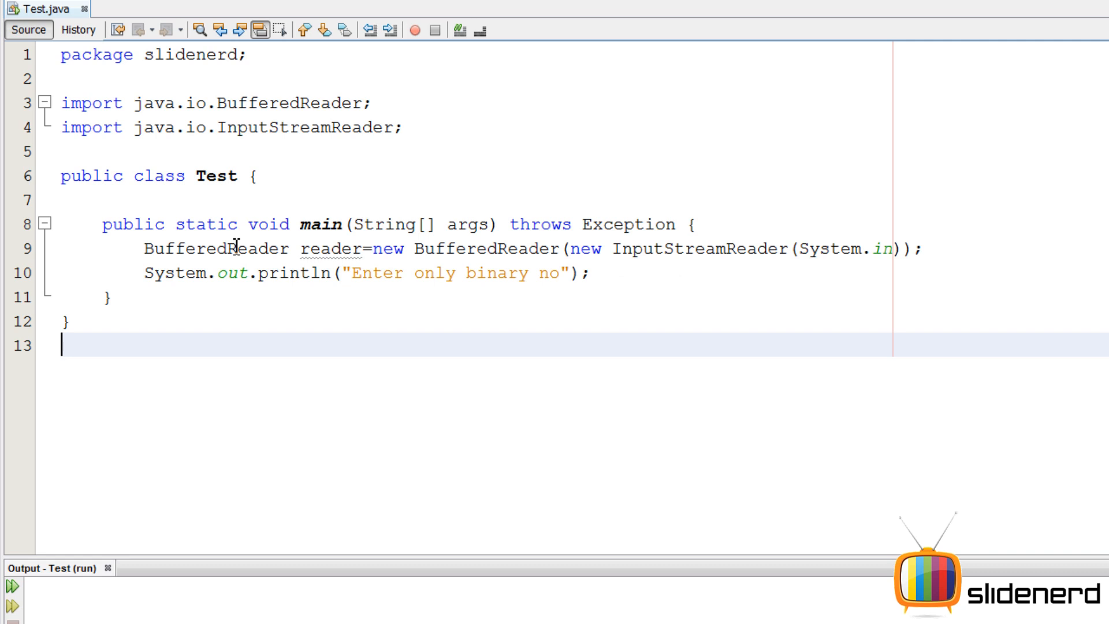
pyautogui.click(913, 249)
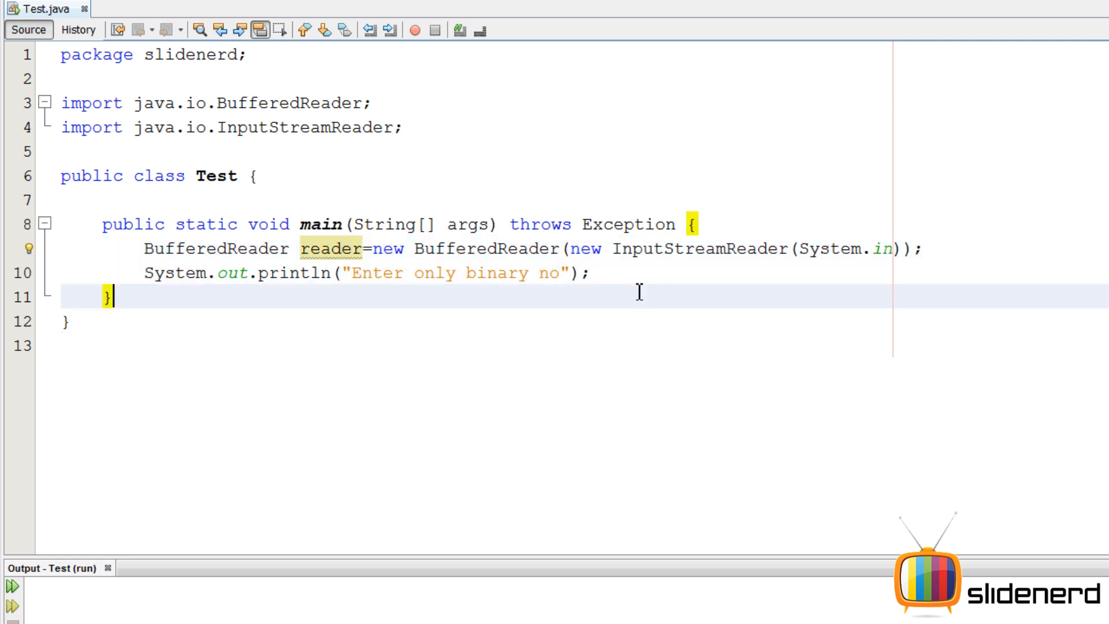
pyautogui.write('int no=In')
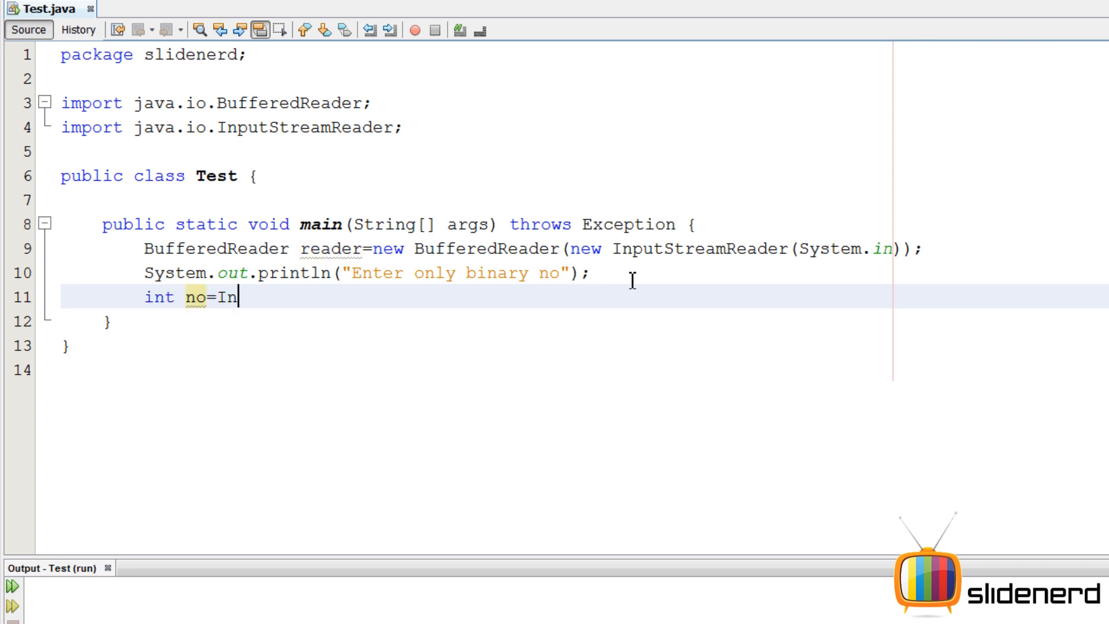
pyautogui.write('teger.parseInt(null, no')
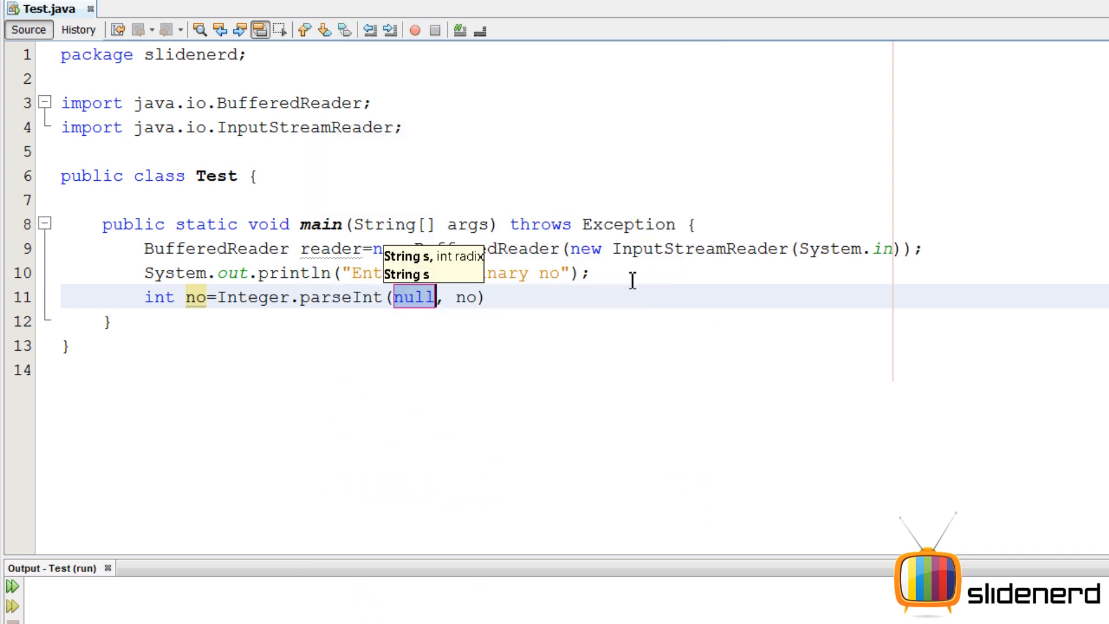
pyautogui.write('reader.readLine(')
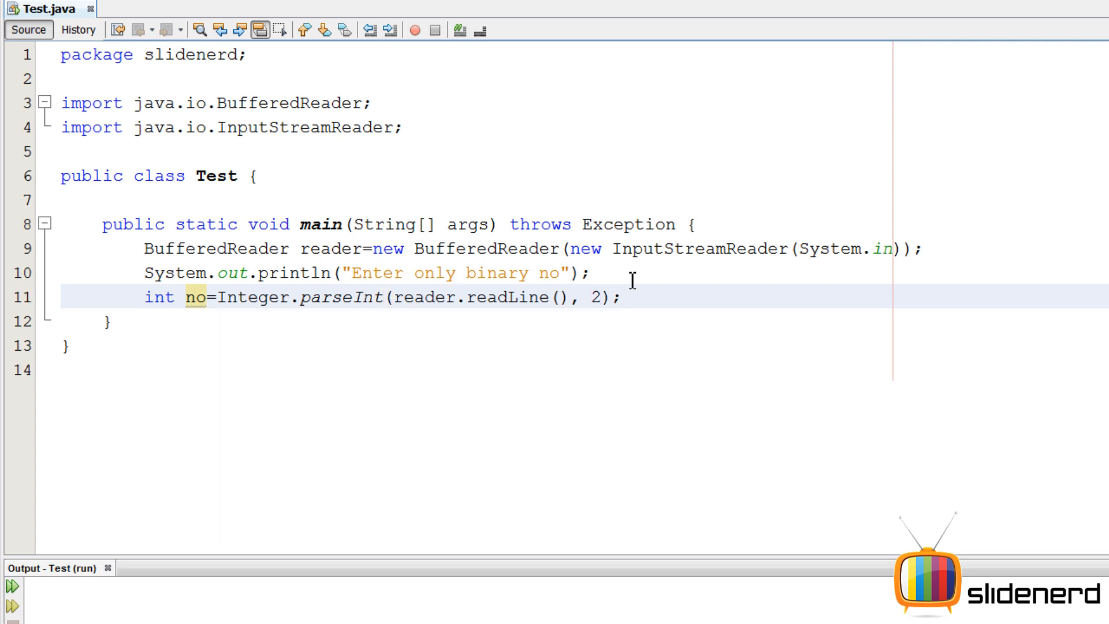
# Add an empty line below the parseInt statement.
pyautogui.click(621, 297)
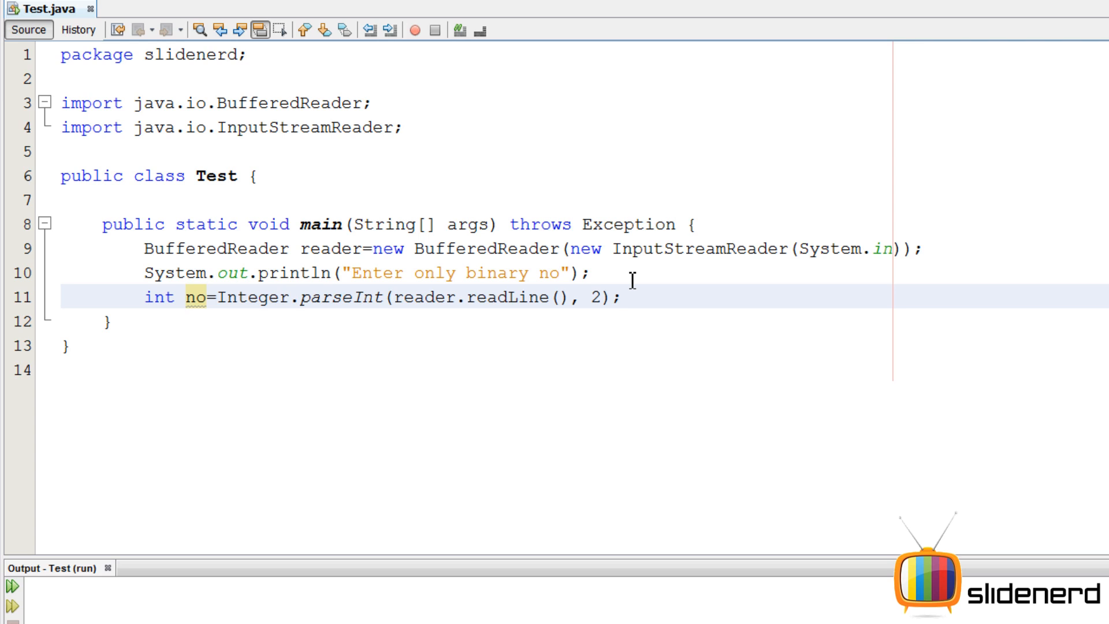
pyautogui.press('Return')
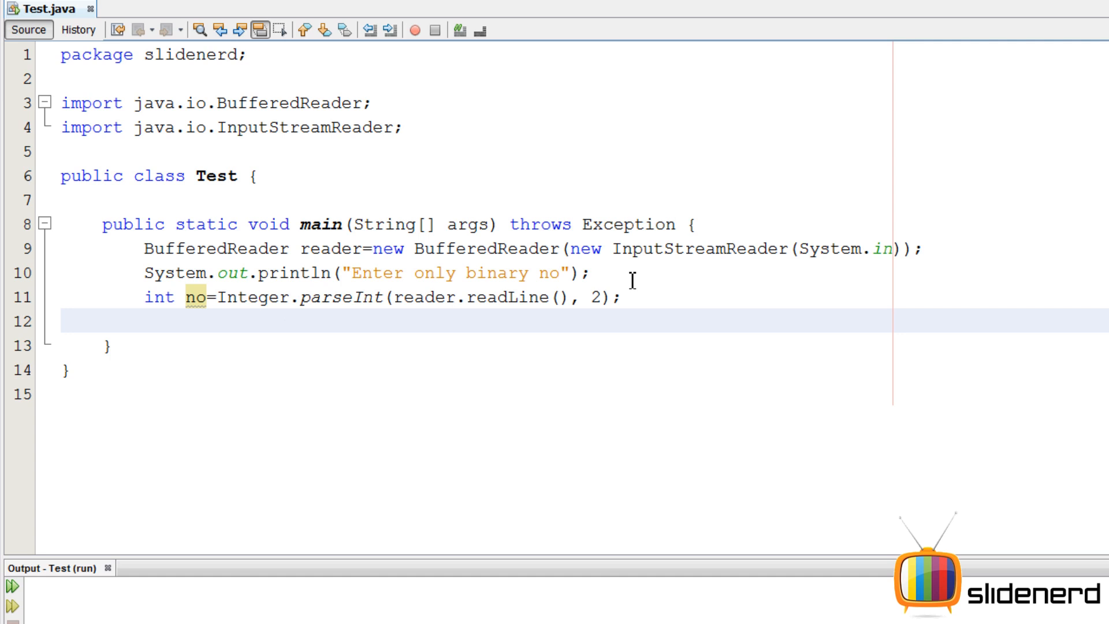
# Print the converted number with System.out.println(no).
pyautogui.write('System.u')
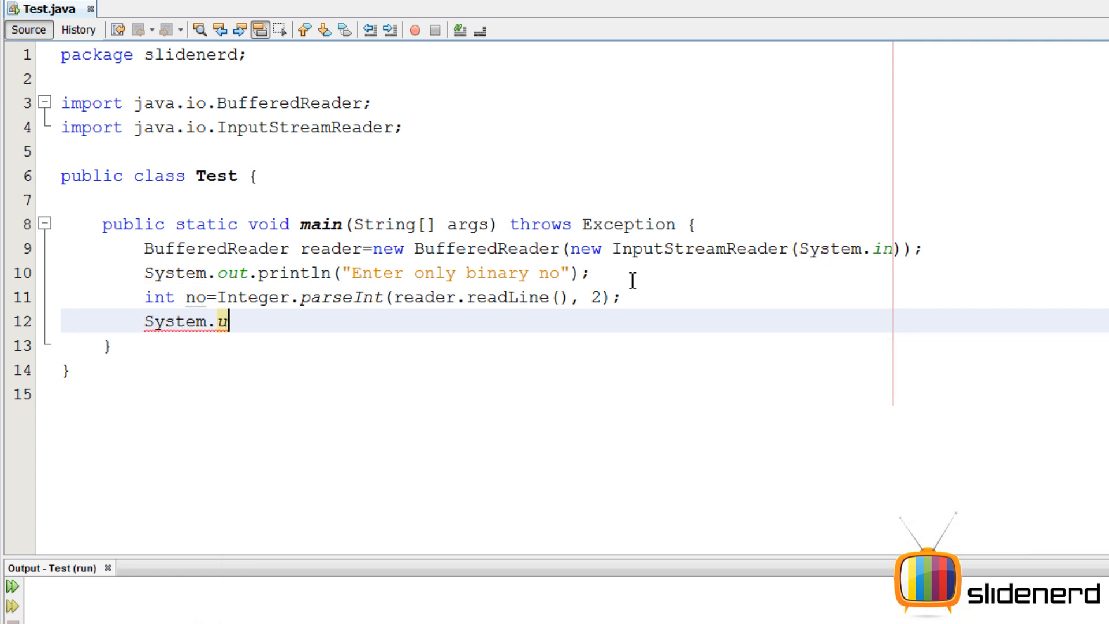
pyautogui.write('out.println();')
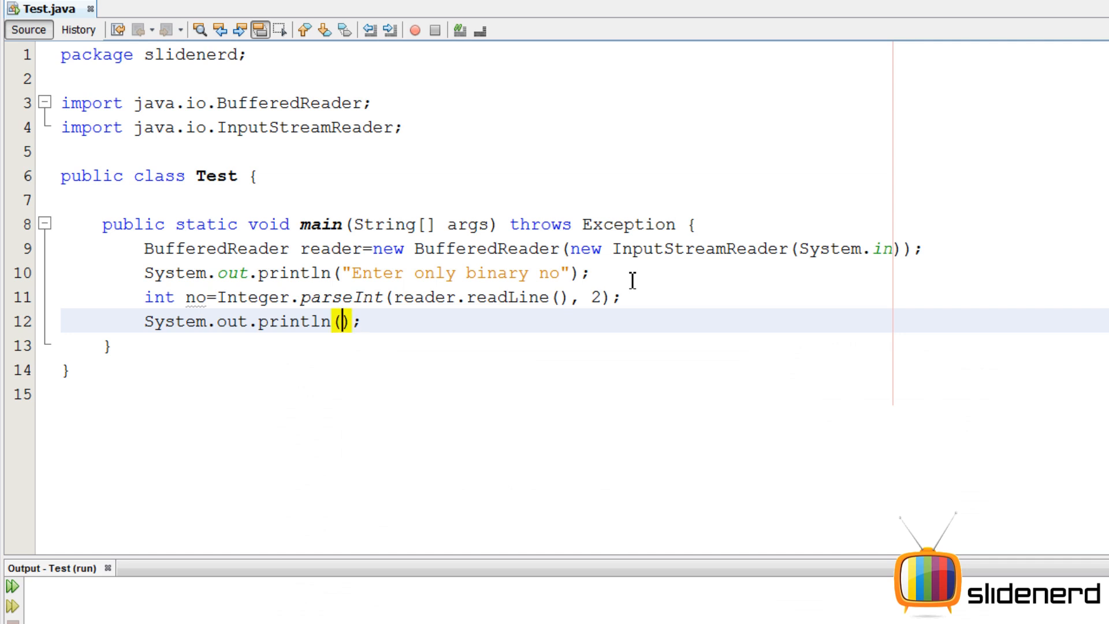
pyautogui.write('no')
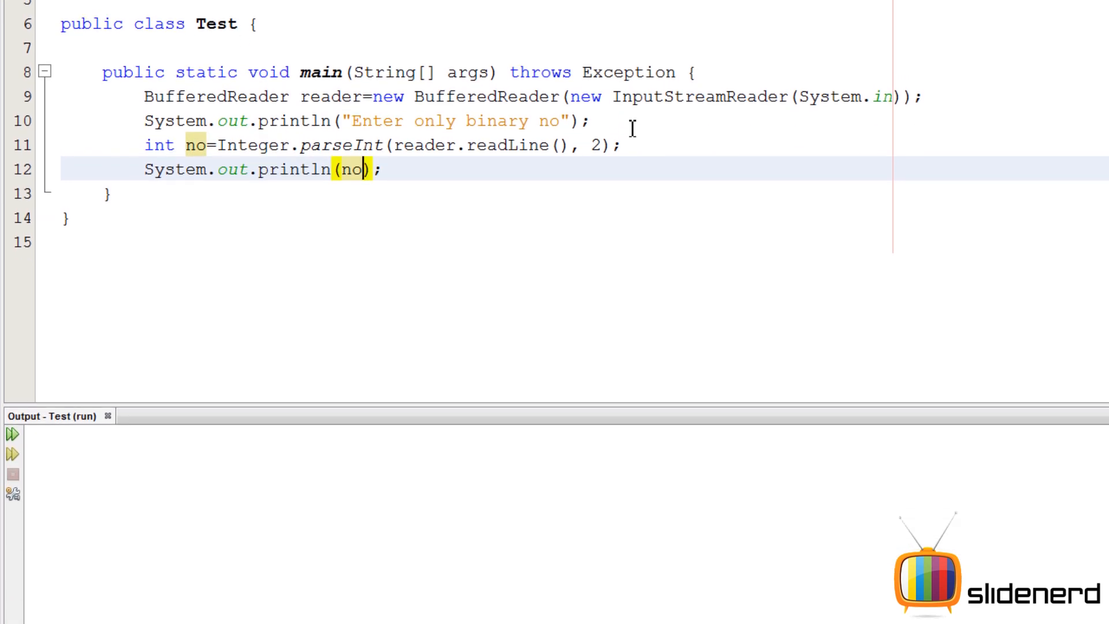
# Run the program, enter binary 110 to get 6, and keep radix 2 in parseInt.
pyautogui.click(11, 434)
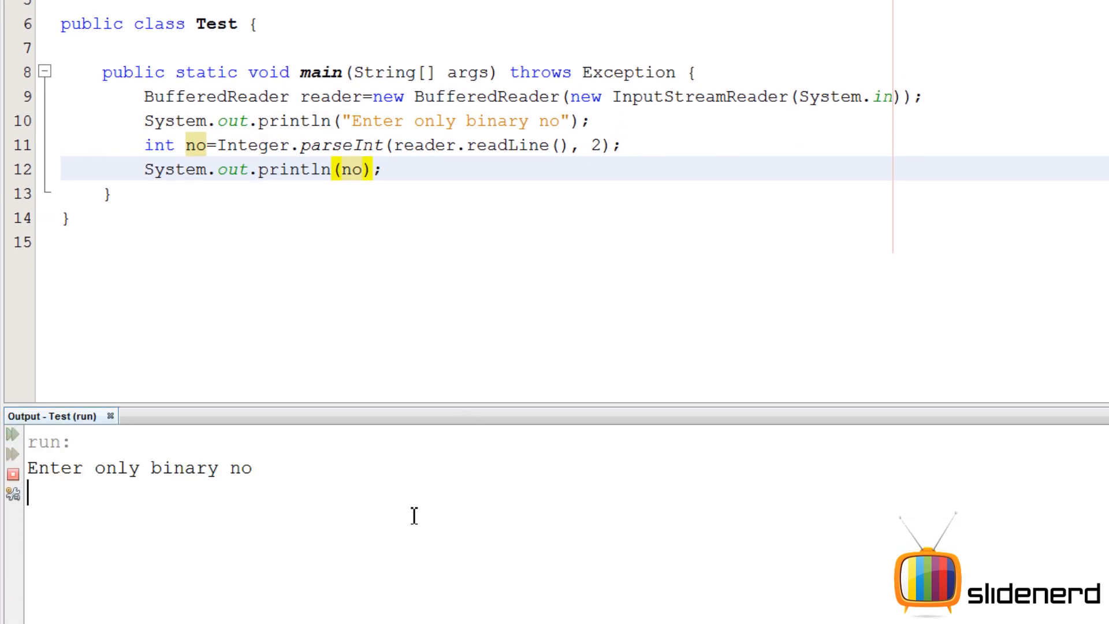
pyautogui.write('110')
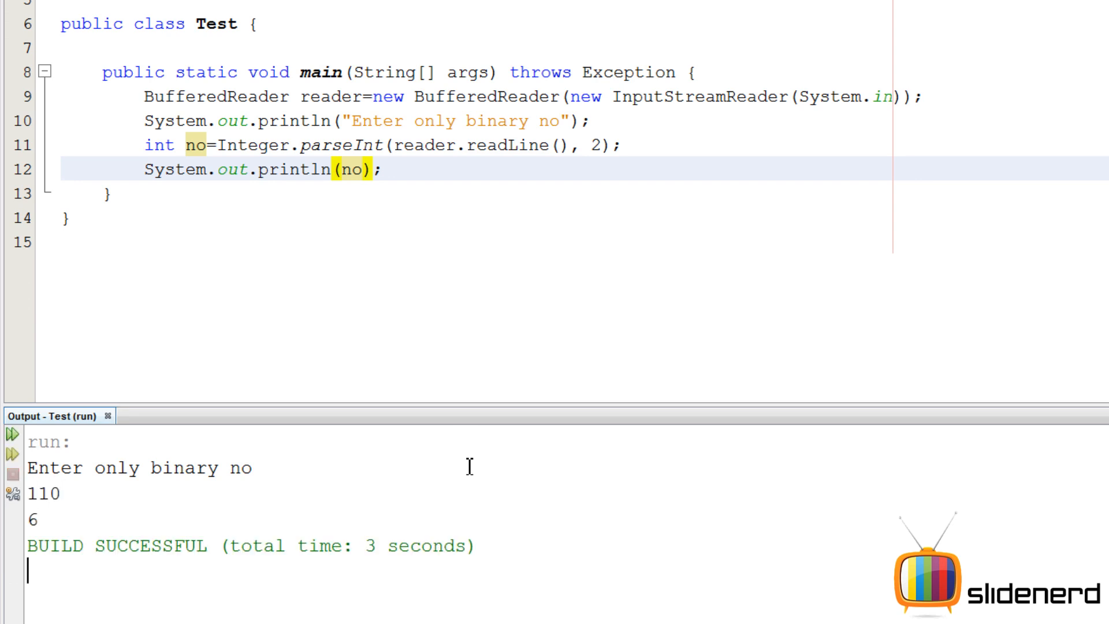
pyautogui.moveTo(614, 120)
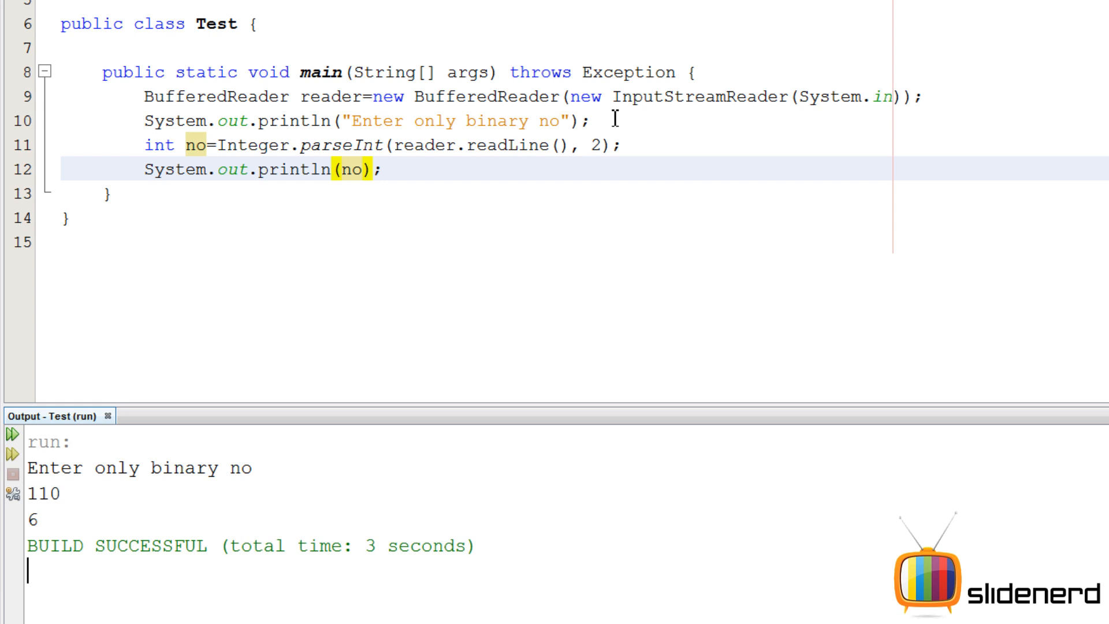
pyautogui.click(594, 145)
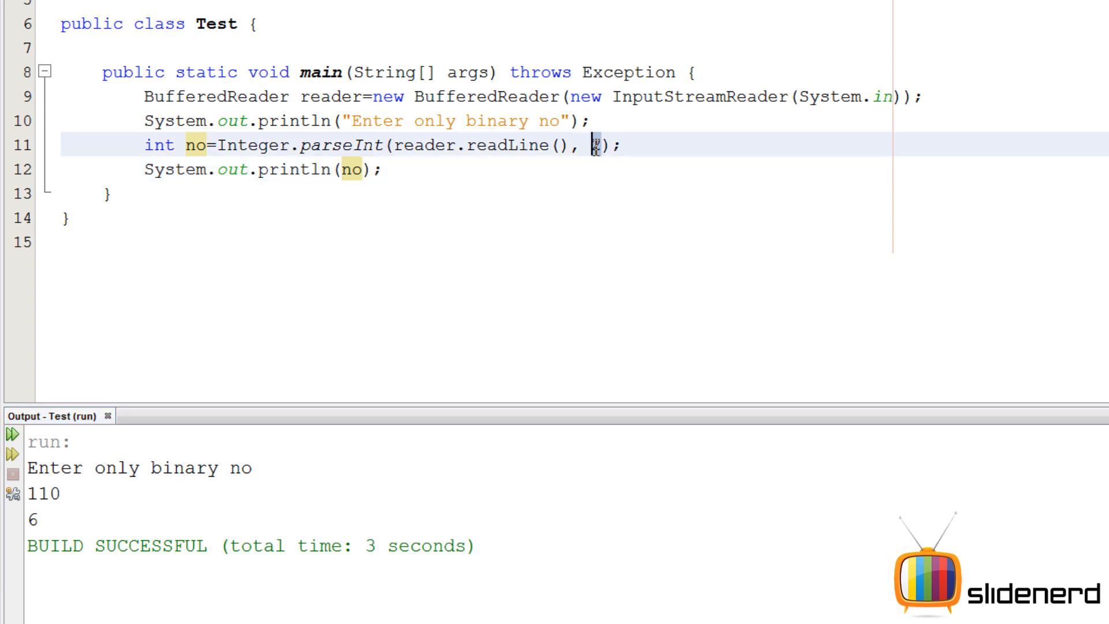
pyautogui.write('2')
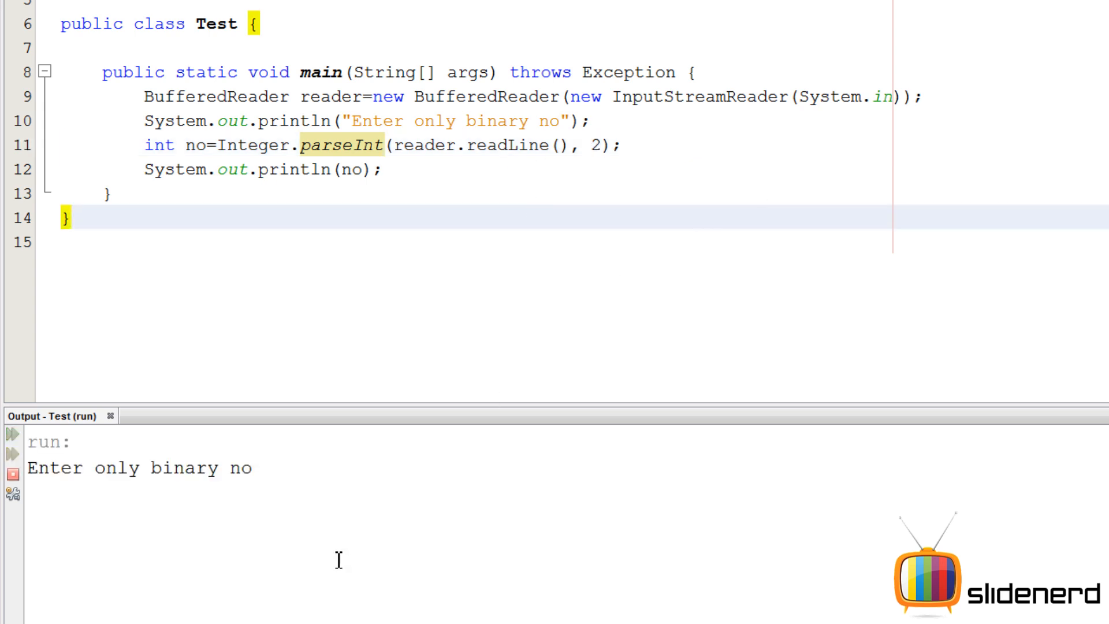
pyautogui.moveTo(735, 536)
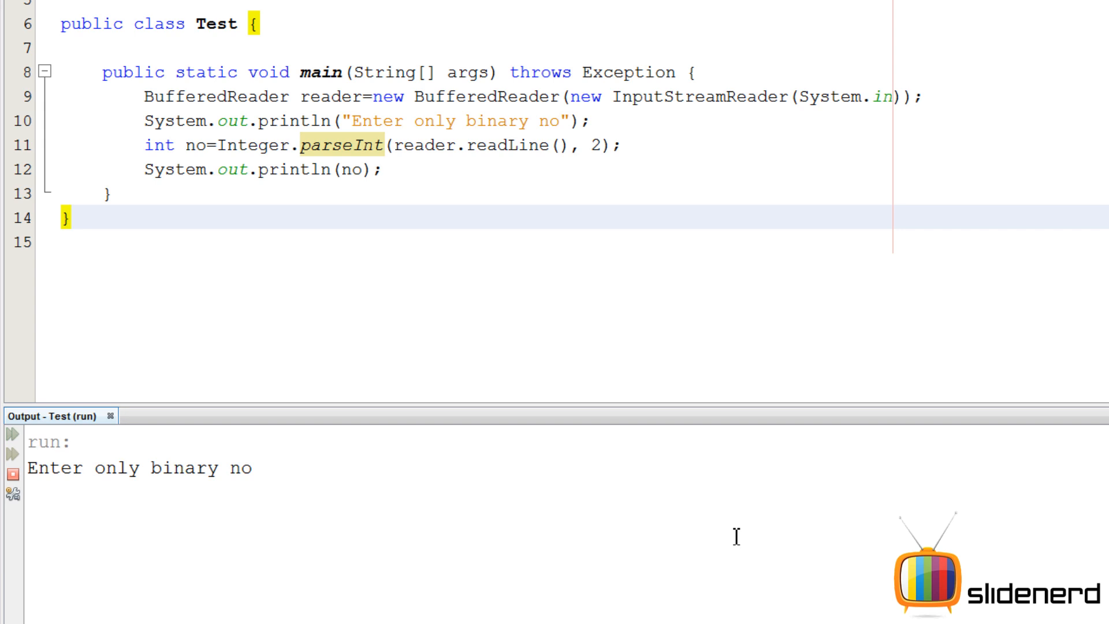
# Rerun with 1111, then with 124 to show the NumberFormatException, keeping radix 2.
pyautogui.write('1111')
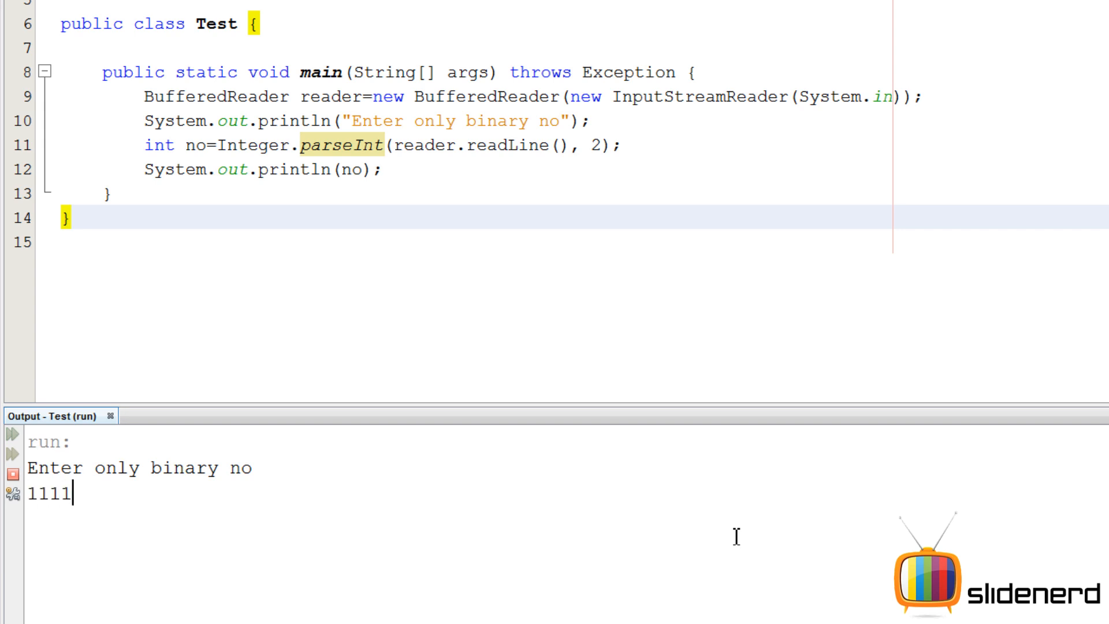
pyautogui.write('124')
pyautogui.press('Return')
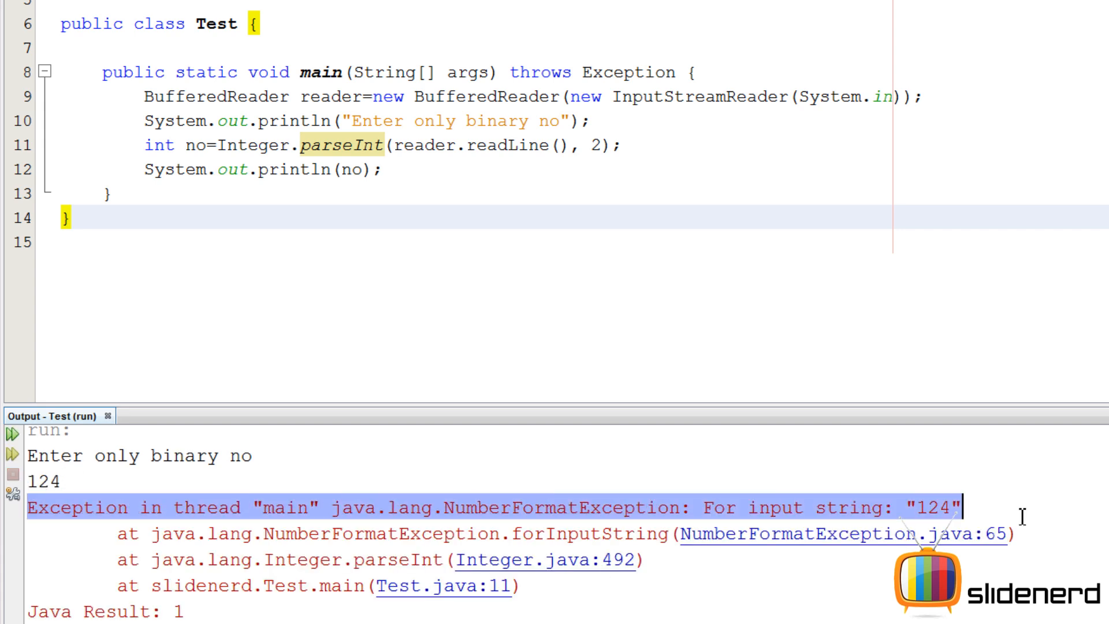
pyautogui.moveTo(993, 514)
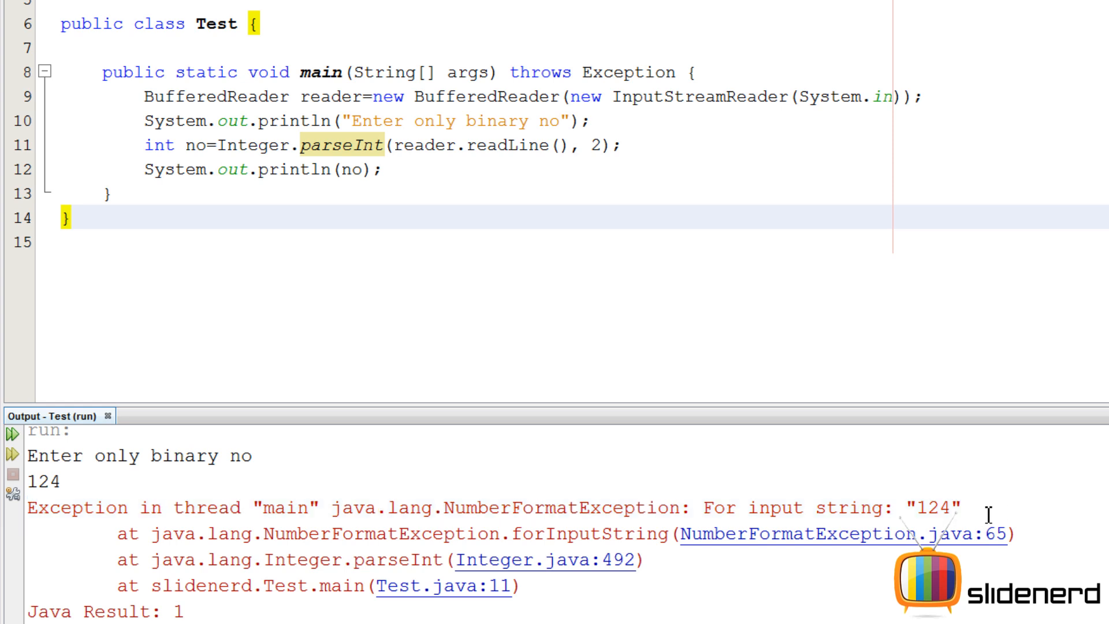
pyautogui.click(593, 145)
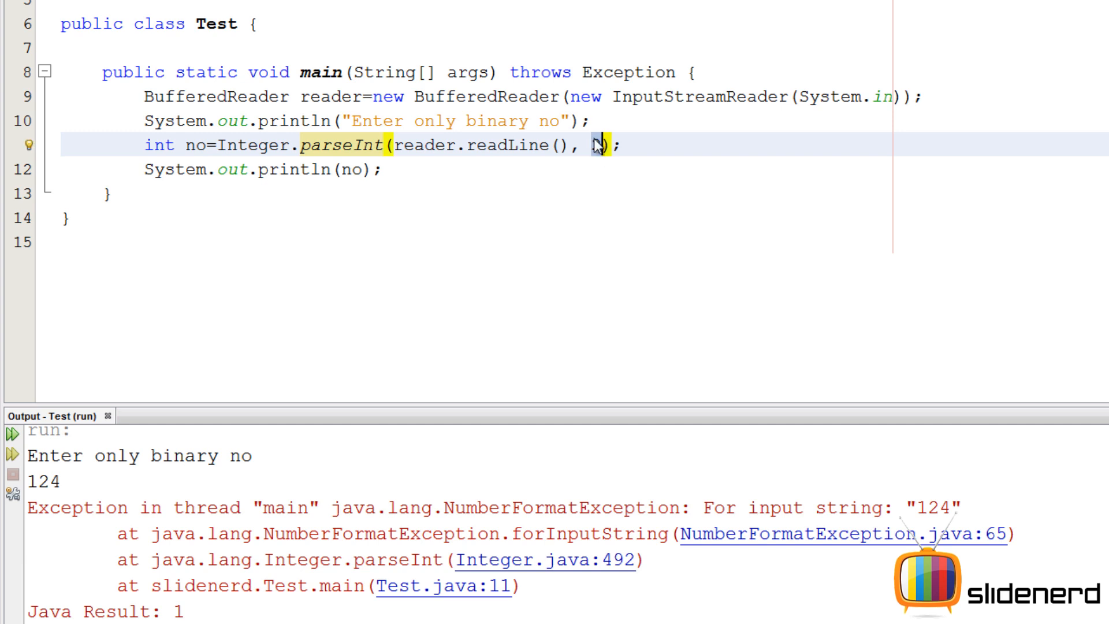
pyautogui.write('2')
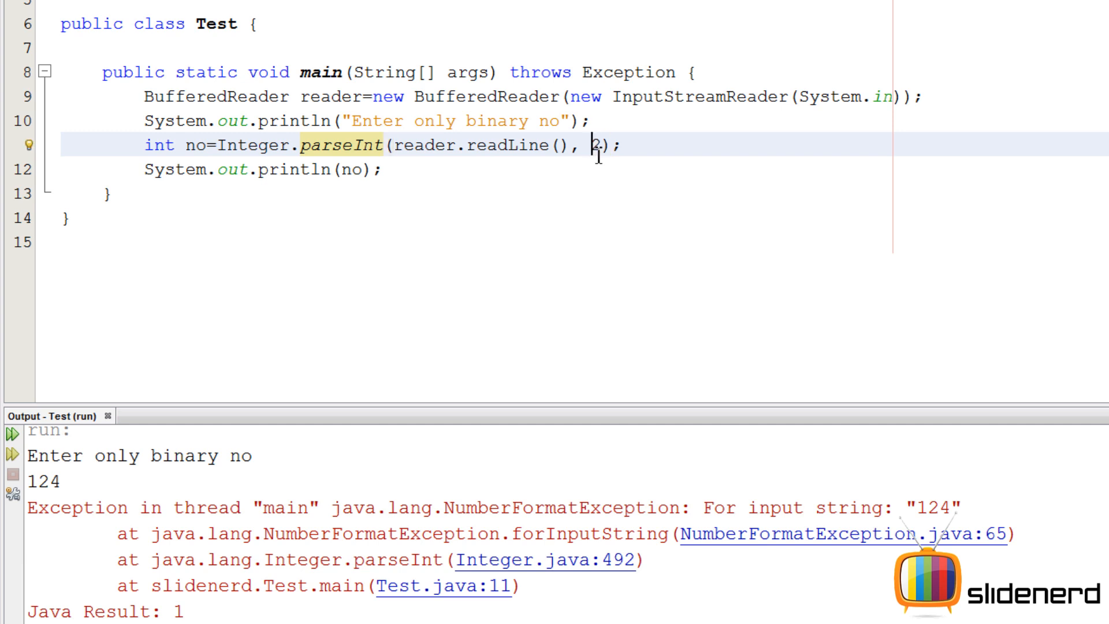